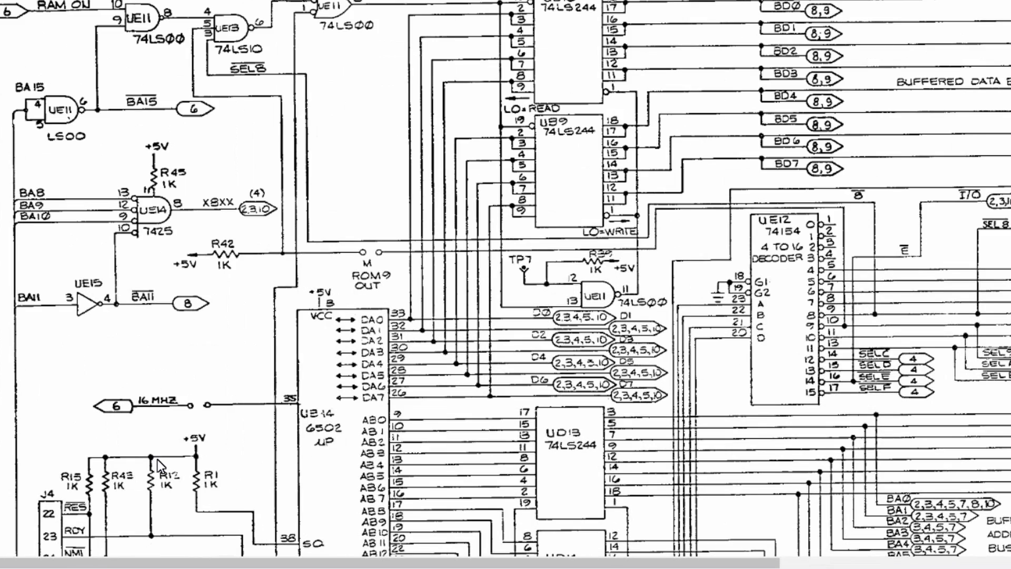
pyautogui.scroll(-3)
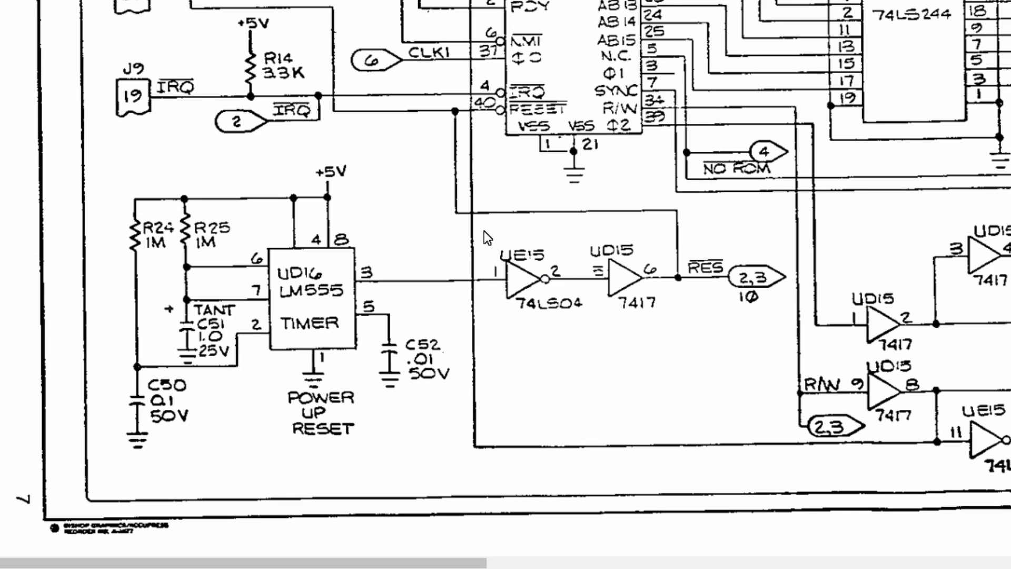
pyautogui.moveTo(224, 410)
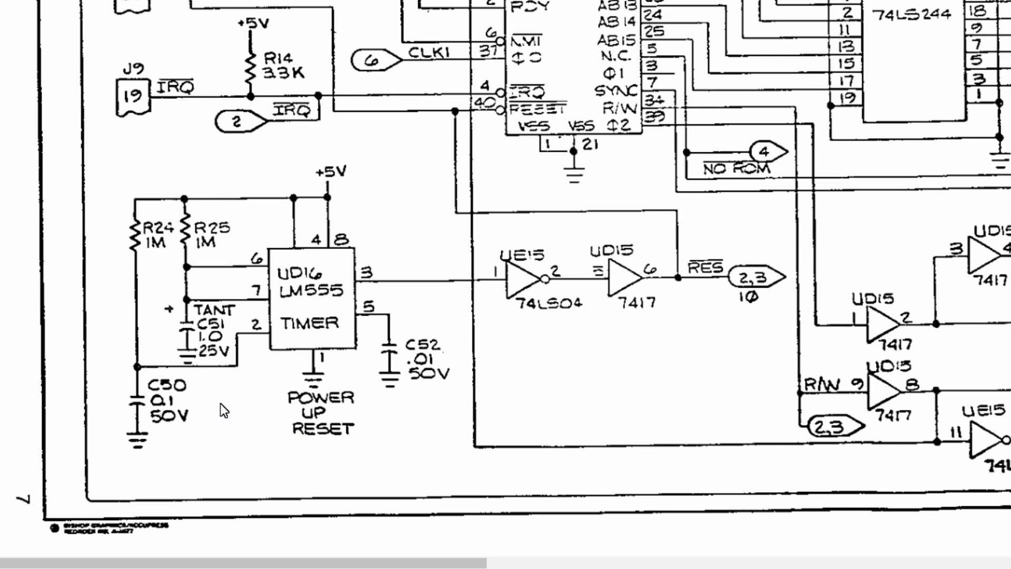
pyautogui.moveTo(357, 279)
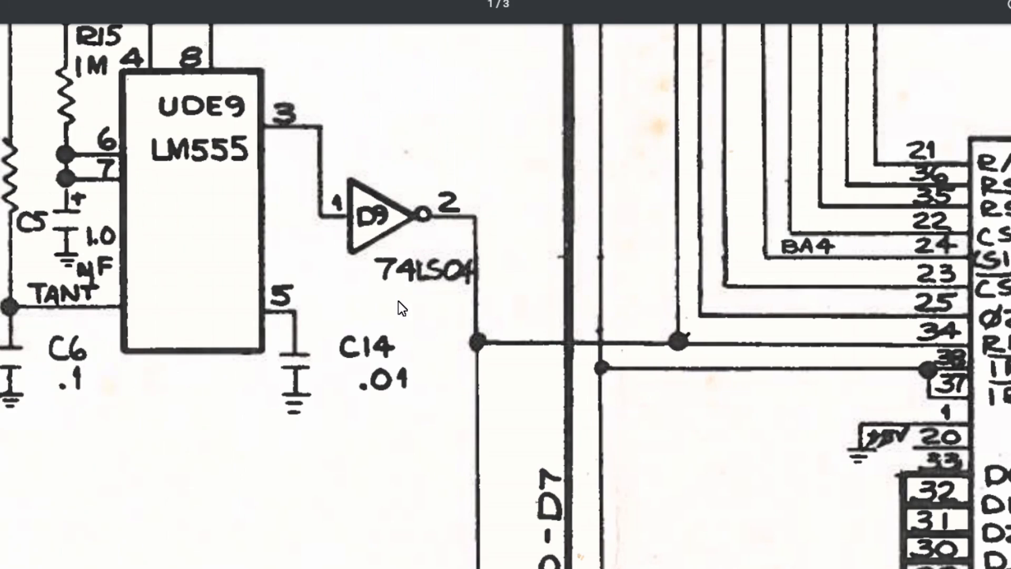
pyautogui.moveTo(420, 298)
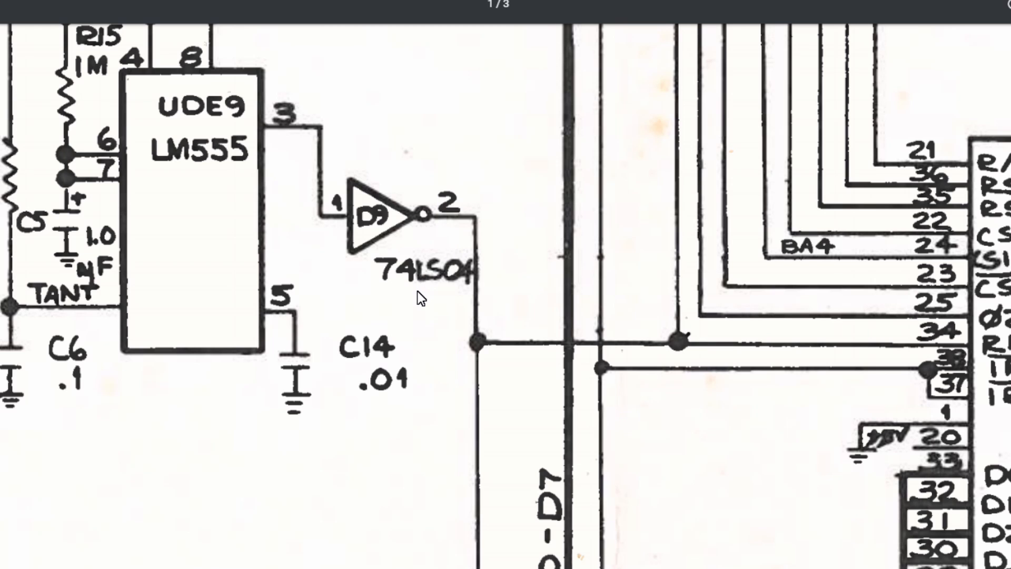
pyautogui.moveTo(464, 279)
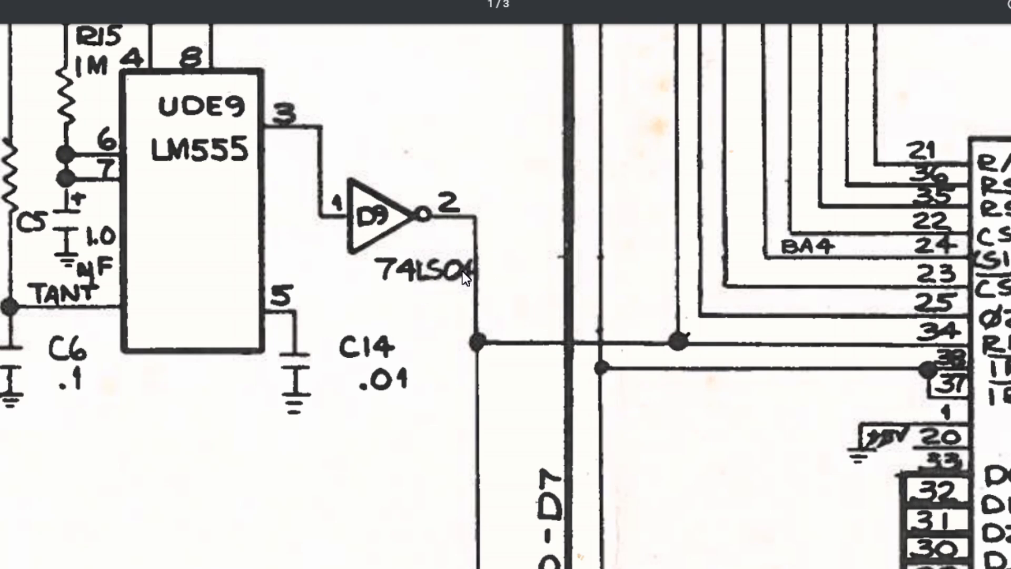
pyautogui.moveTo(439, 270)
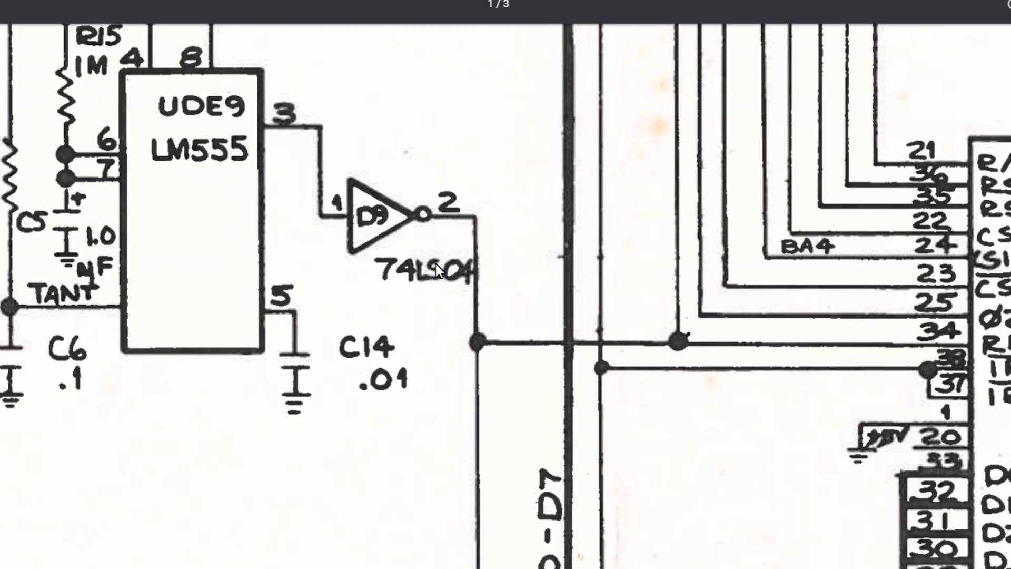
pyautogui.moveTo(445, 286)
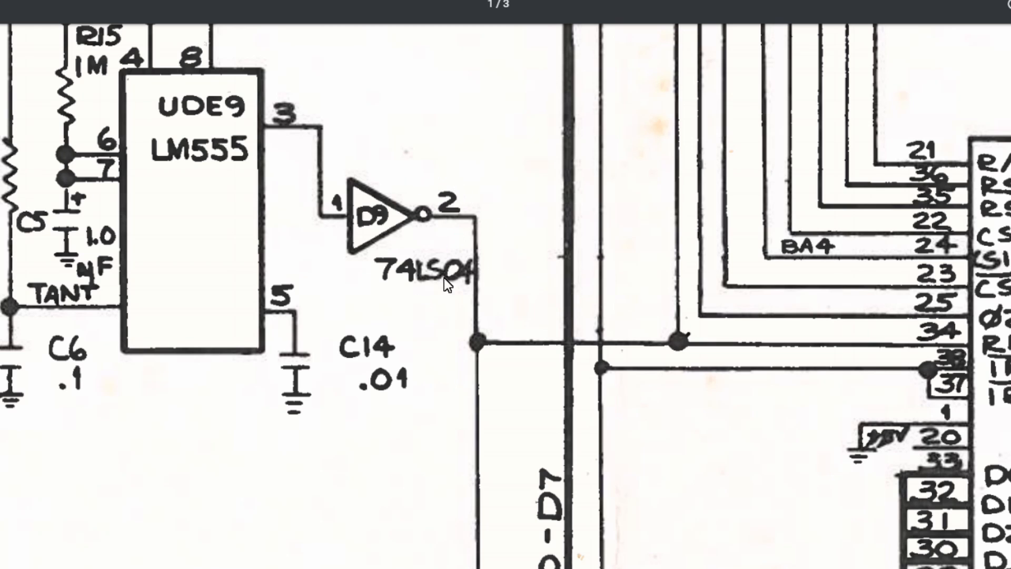
pyautogui.moveTo(481, 353)
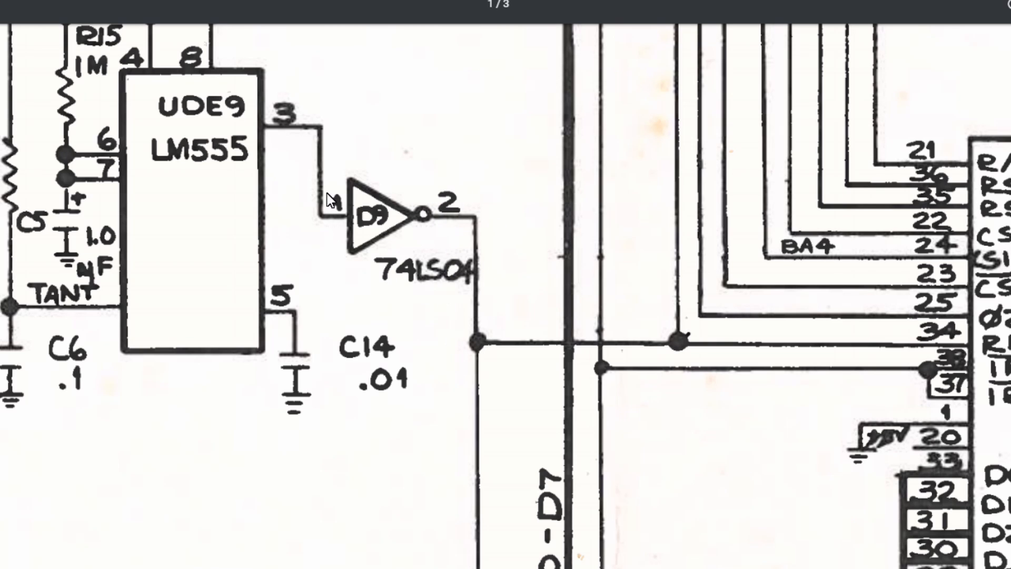
pyautogui.moveTo(405, 237)
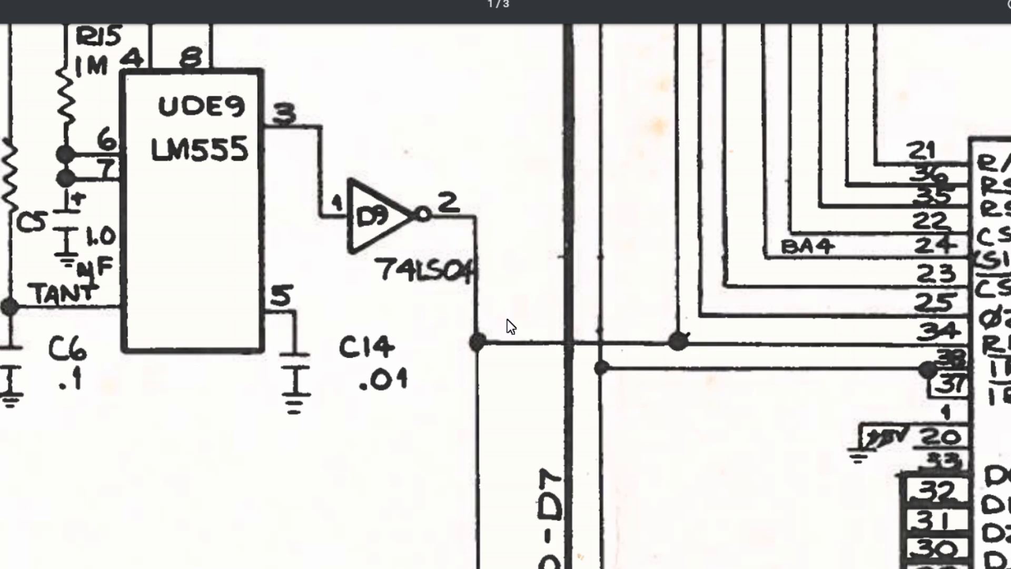
pyautogui.moveTo(377, 219)
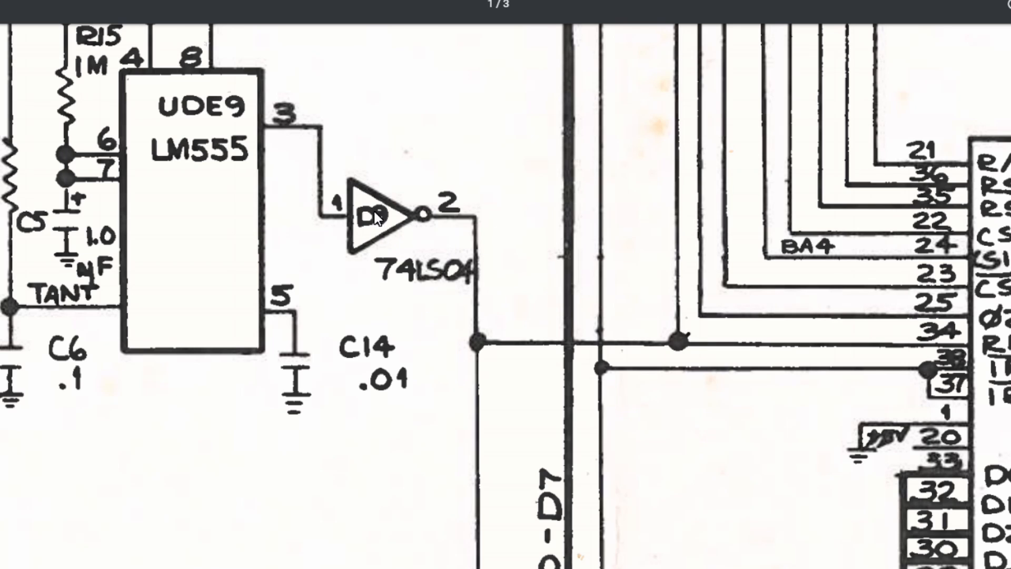
pyautogui.moveTo(433, 266)
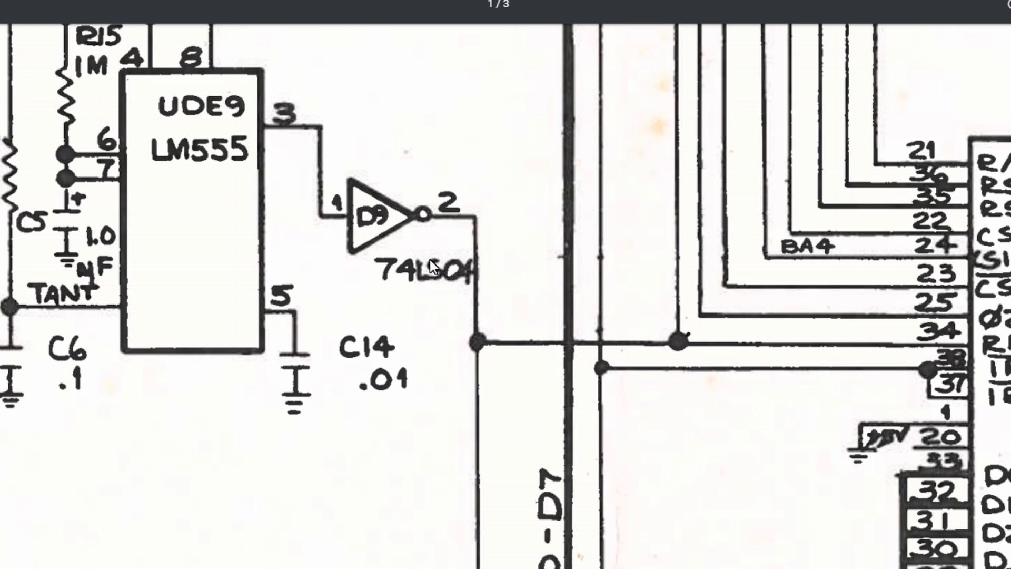
pyautogui.moveTo(437, 270)
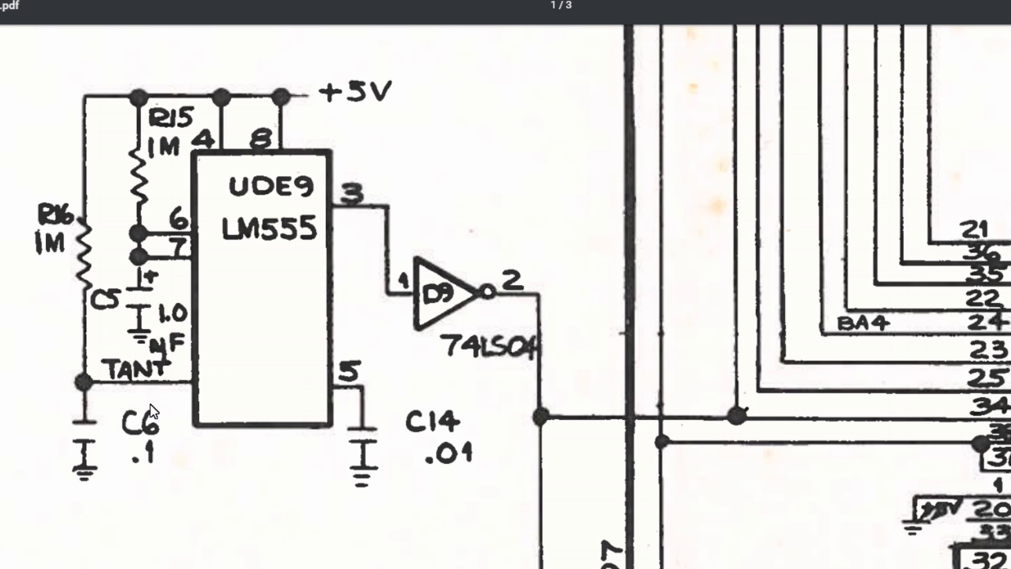
pyautogui.moveTo(216, 389)
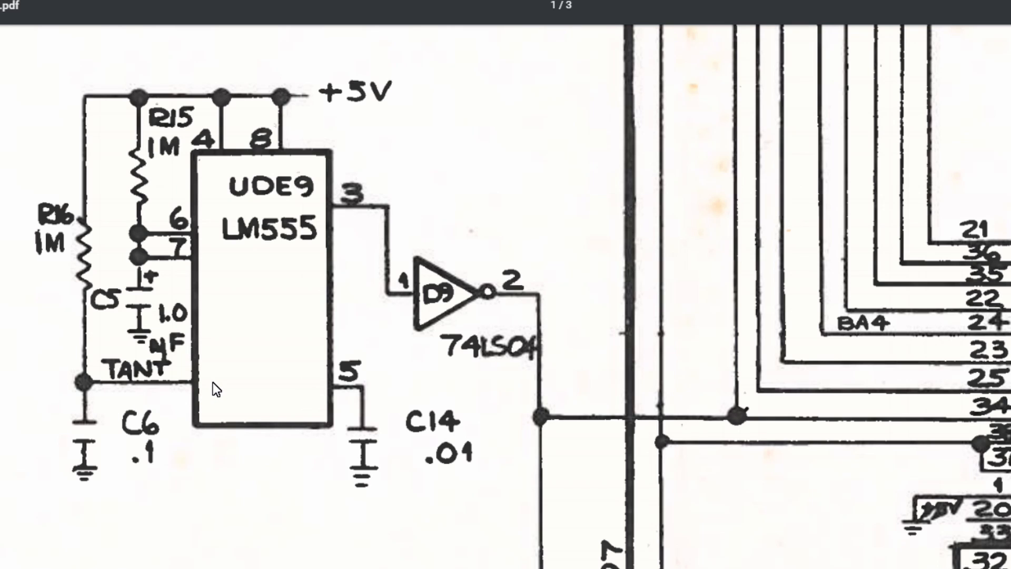